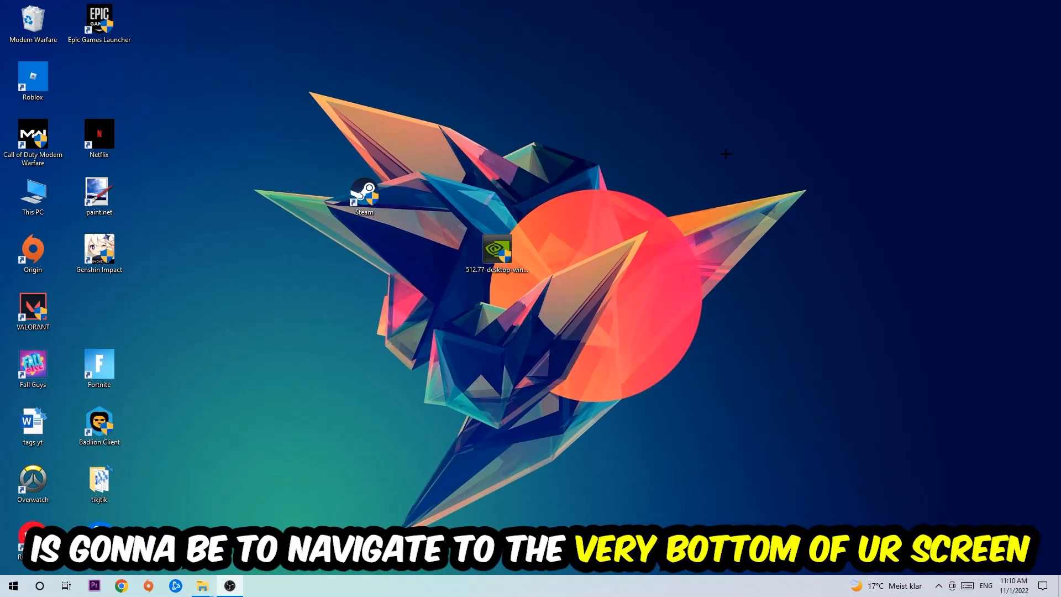
pyautogui.moveTo(494, 115)
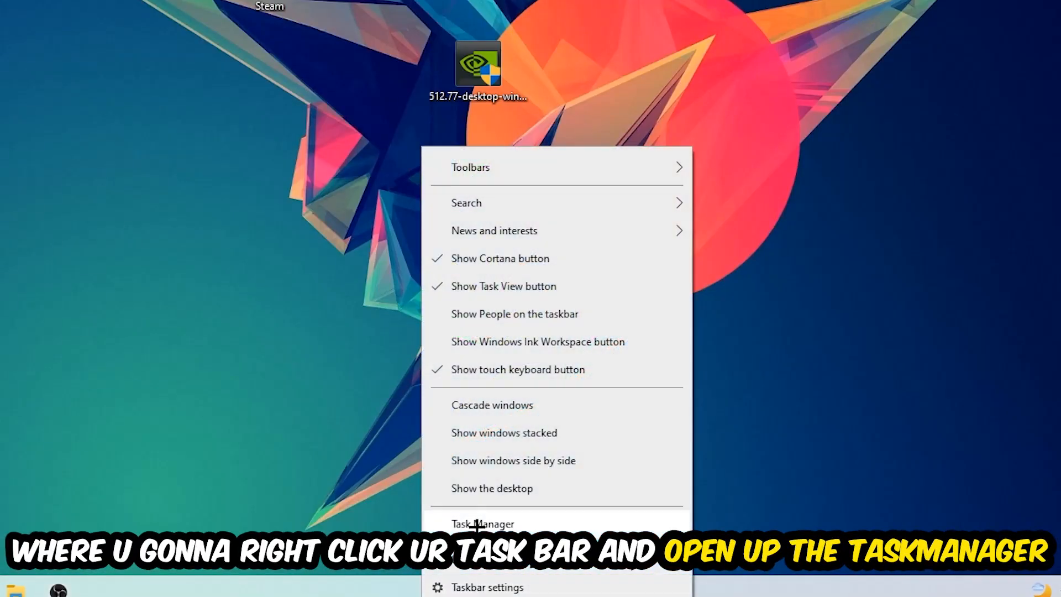
# Step: Launch Task Manager from the taskbar context menu
pyautogui.click(483, 524)
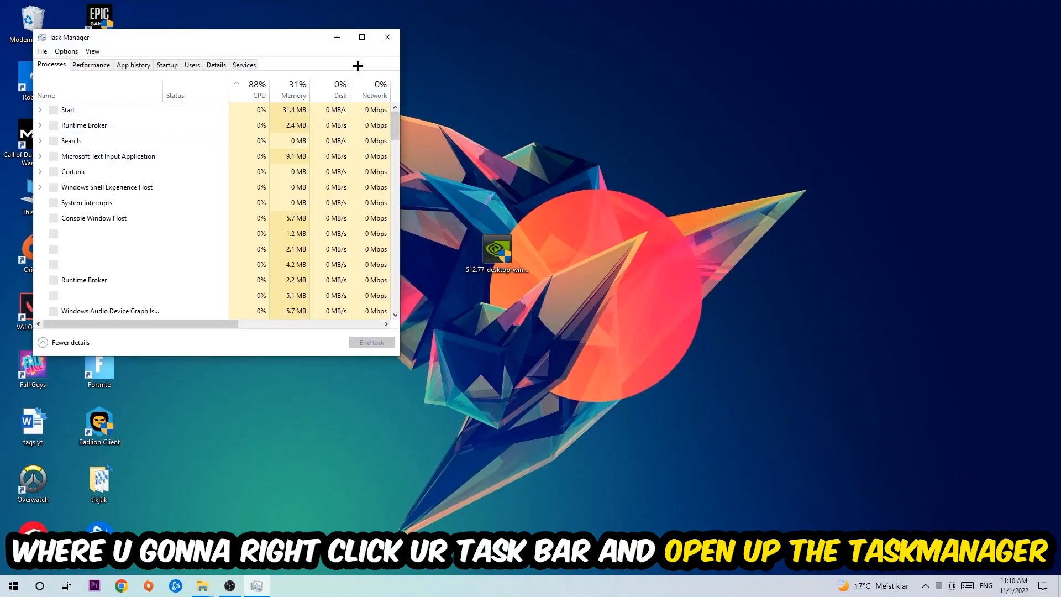
# Step: Show the detailed Processes list sorted by CPU usage, then head to Windows Settings
pyautogui.click(361, 38)
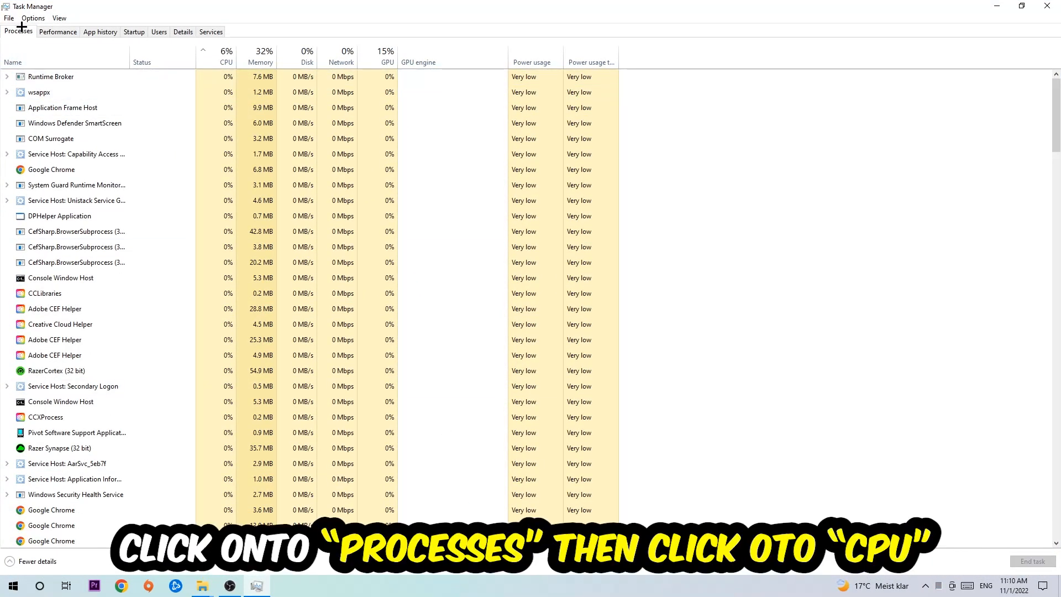
pyautogui.click(226, 55)
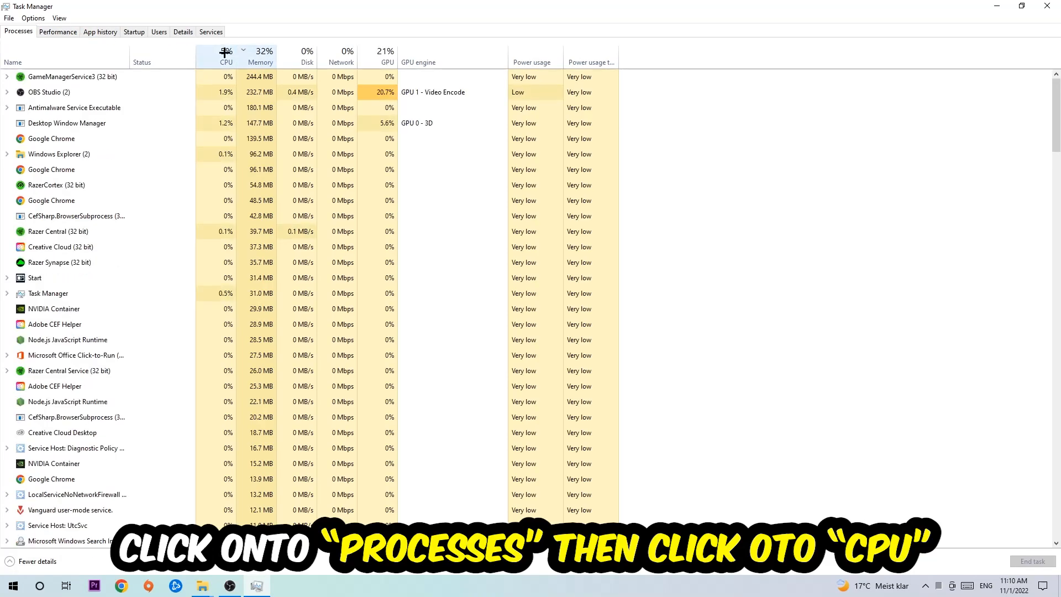
pyautogui.click(225, 55)
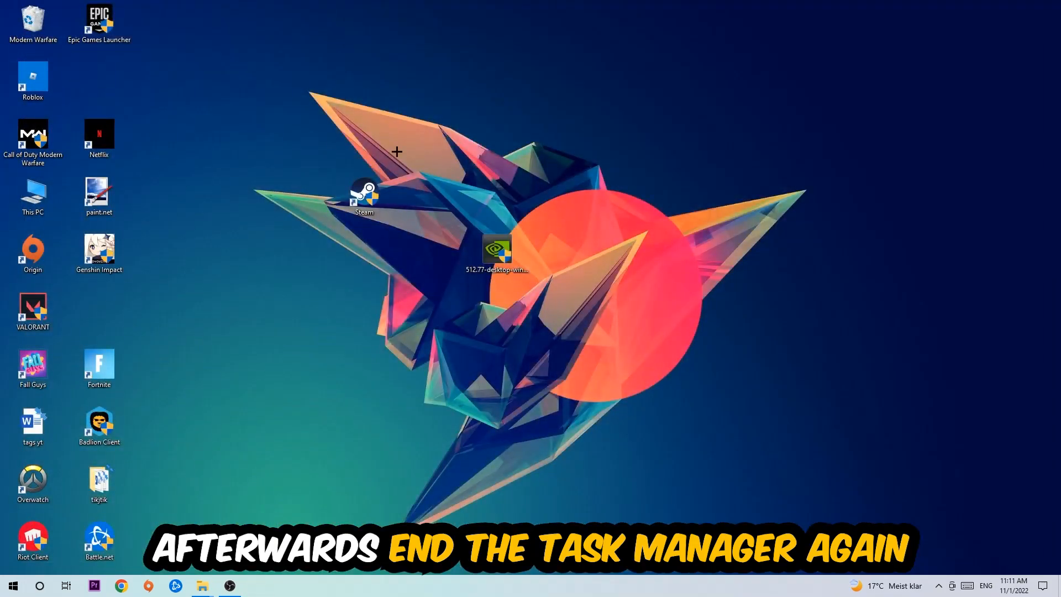
pyautogui.moveTo(530, 6)
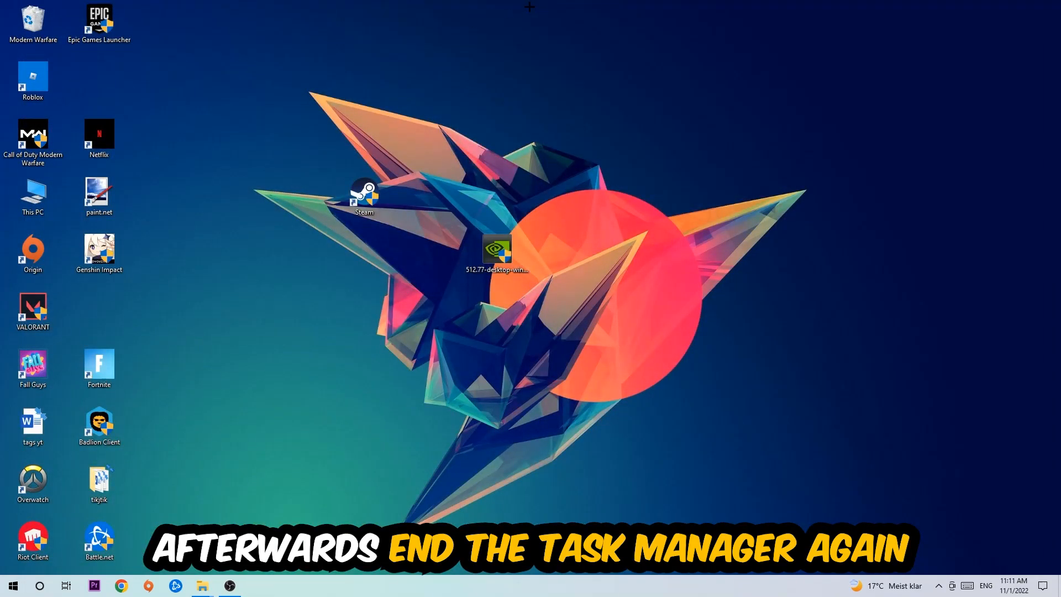
pyautogui.click(13, 586)
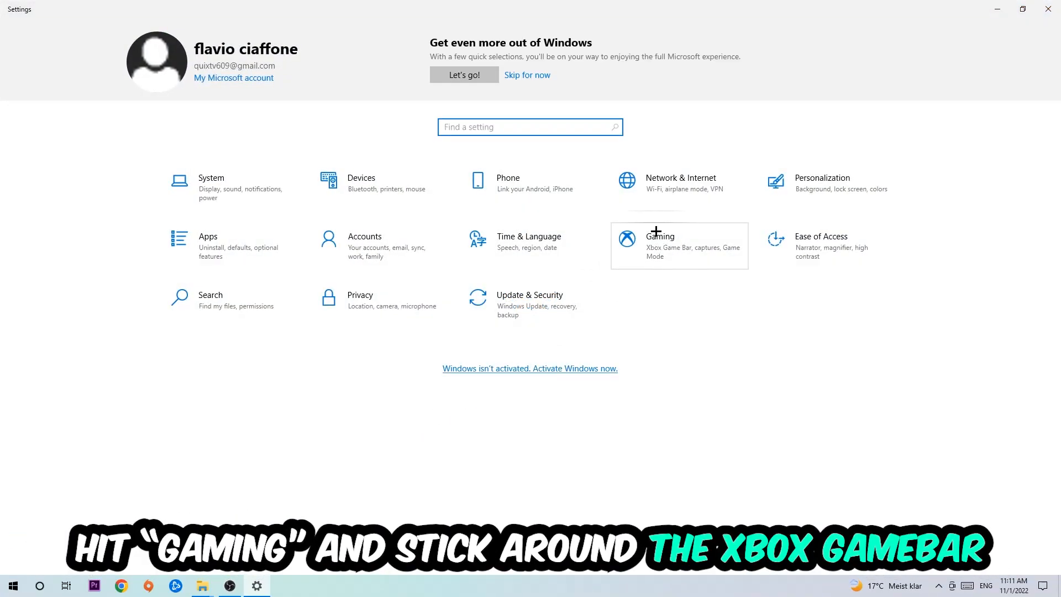
# Step: In Gaming settings, confirm Xbox Game Bar and Captures background recording are Off and review Game Mode
pyautogui.click(660, 245)
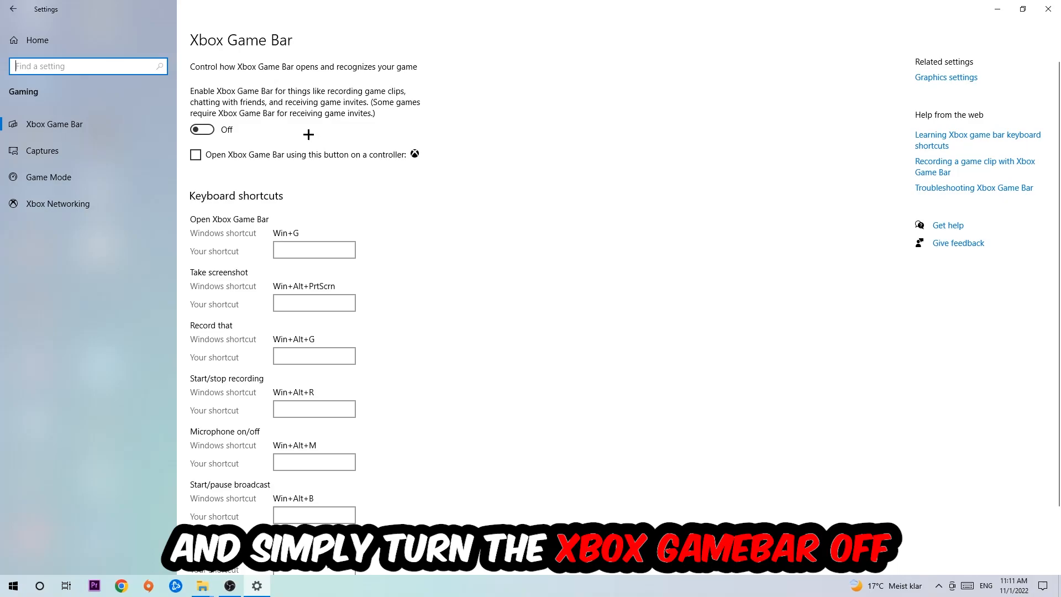
pyautogui.moveTo(182, 148)
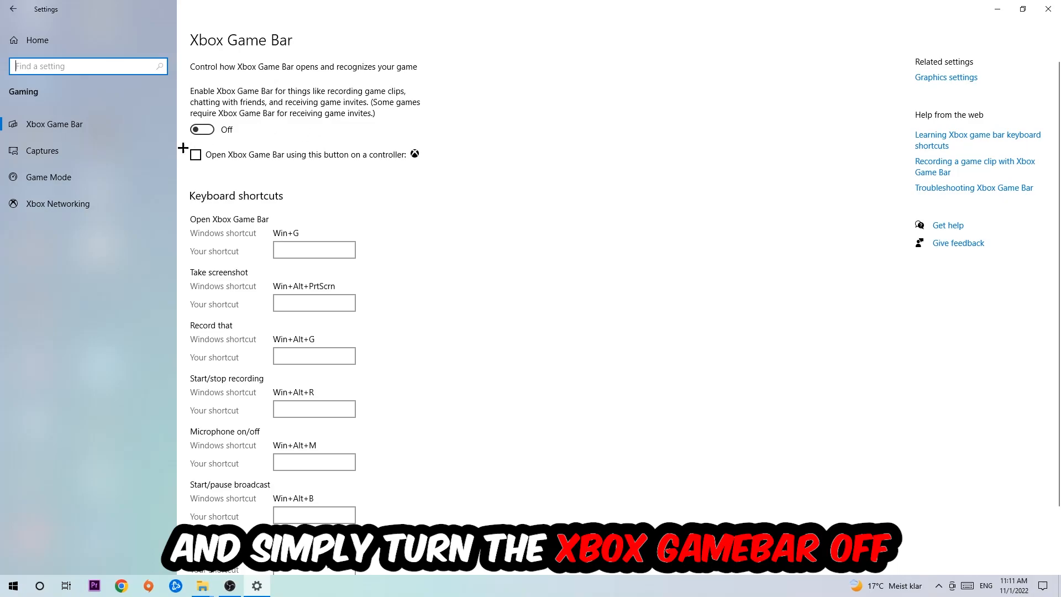
pyautogui.click(42, 150)
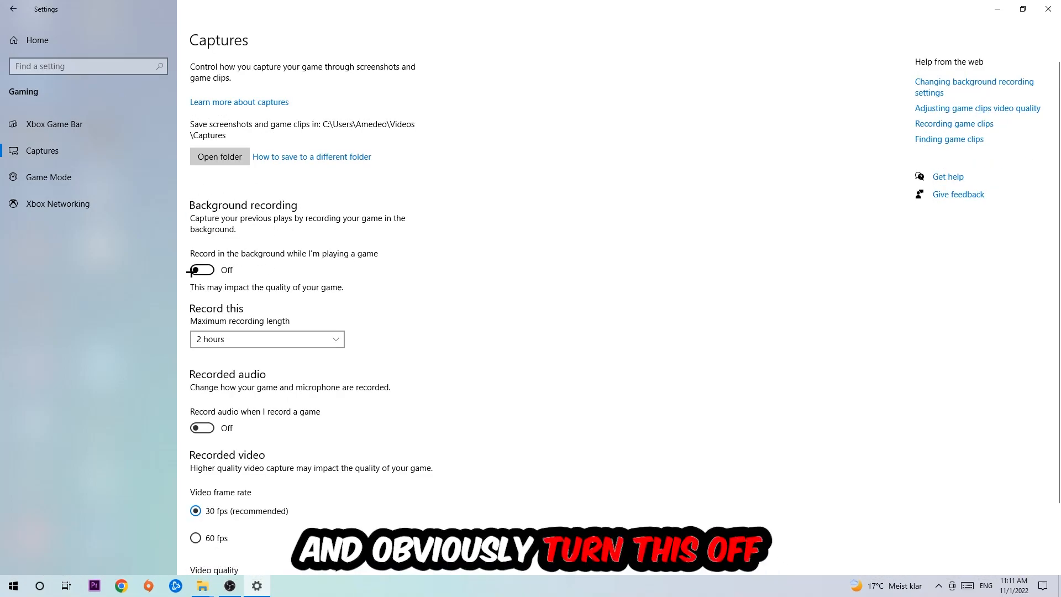
pyautogui.click(47, 176)
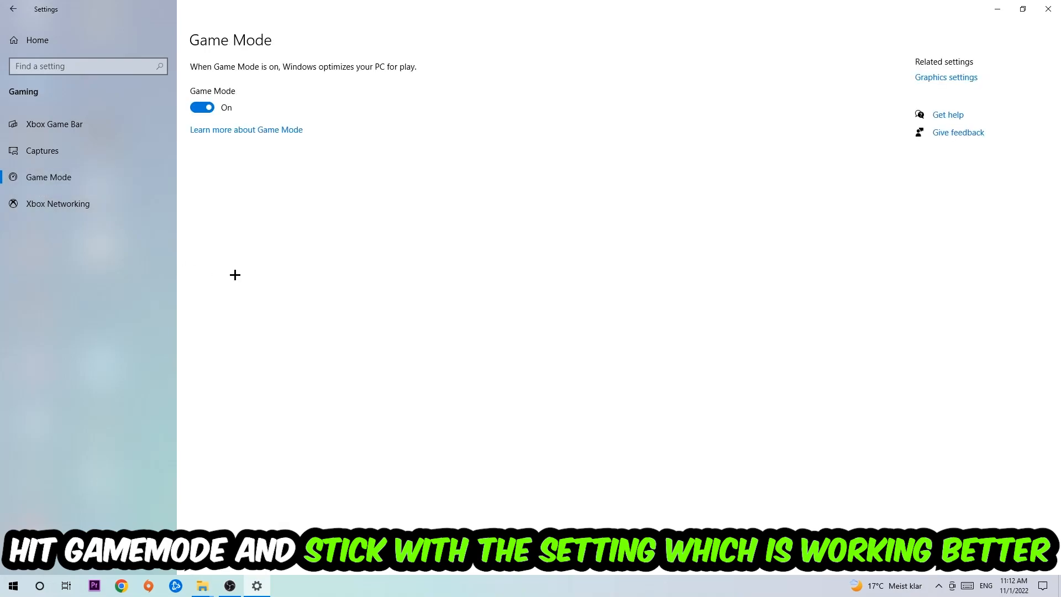
pyautogui.moveTo(245, 258)
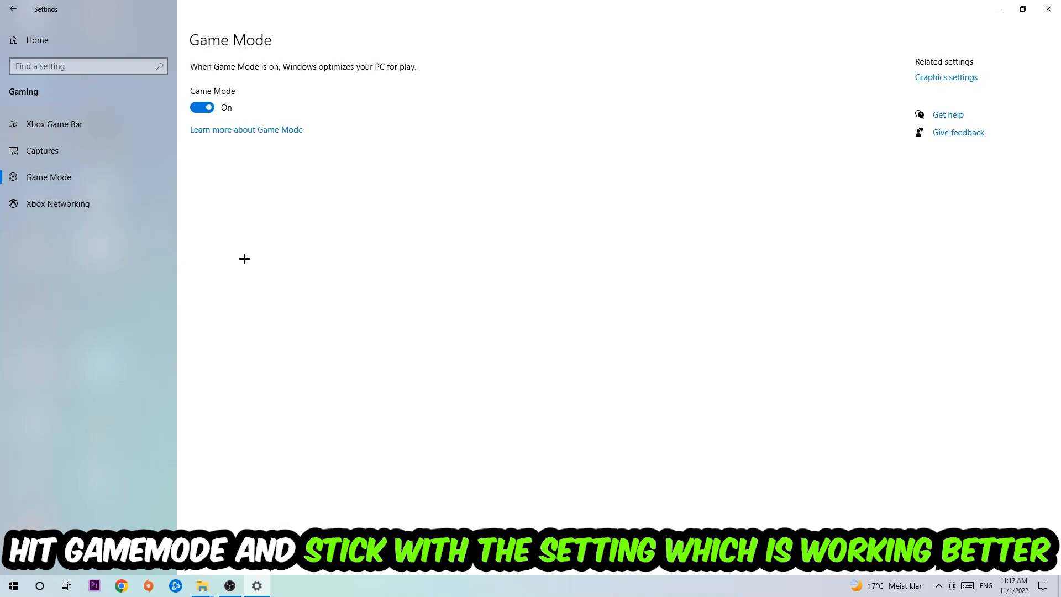
pyautogui.moveTo(231, 186)
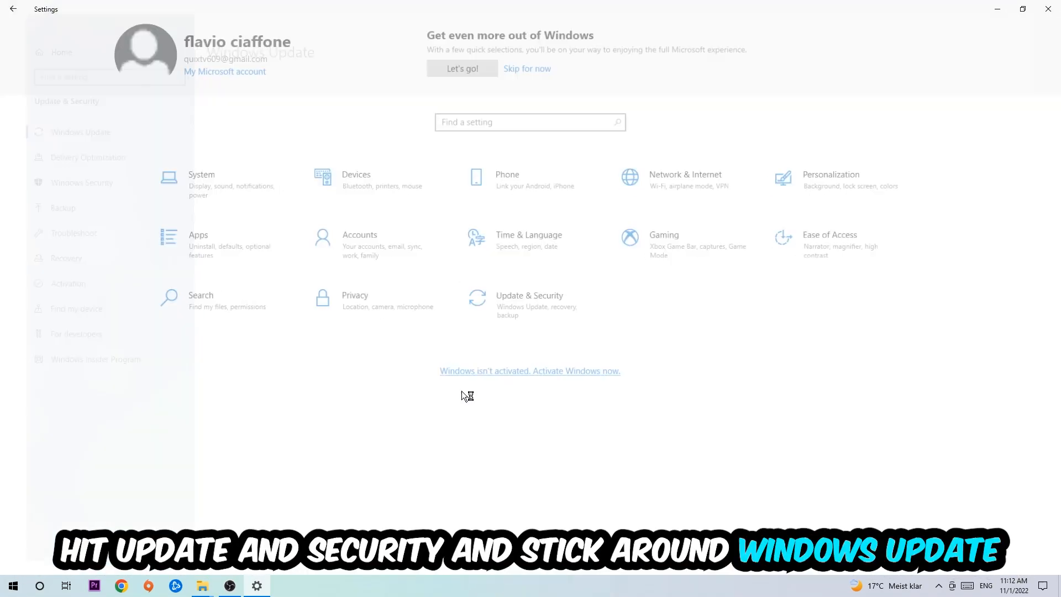
# Step: Go to Update & Security to reach Windows Update
pyautogui.click(530, 300)
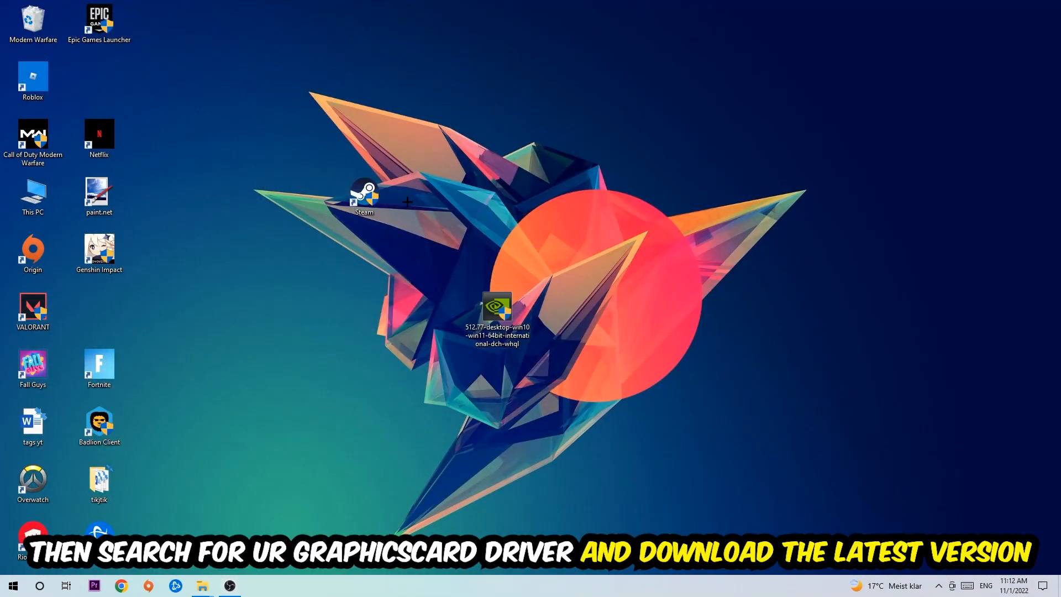
pyautogui.moveTo(490, 219)
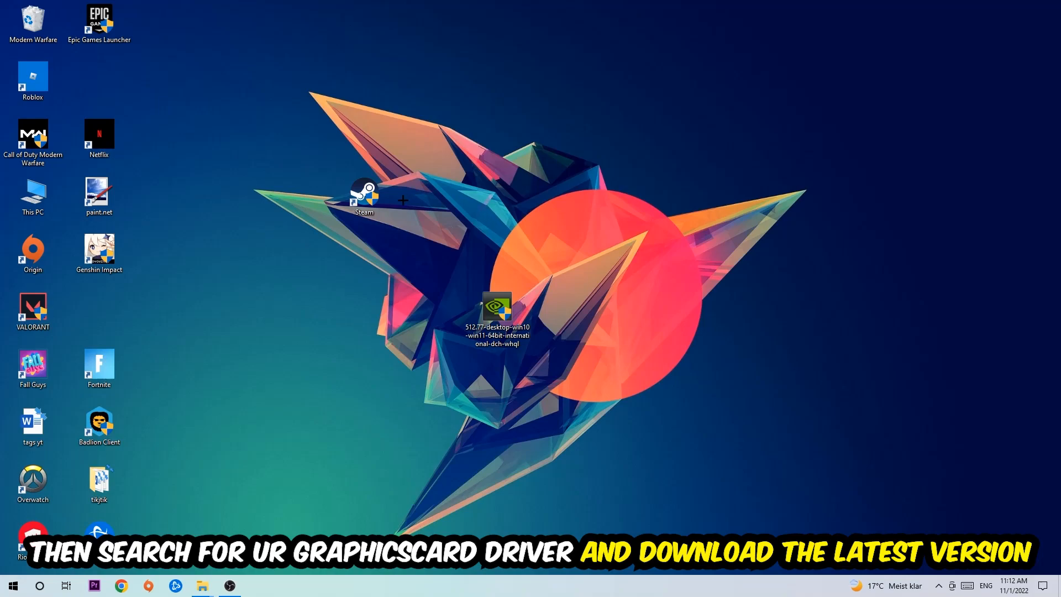
pyautogui.moveTo(418, 195)
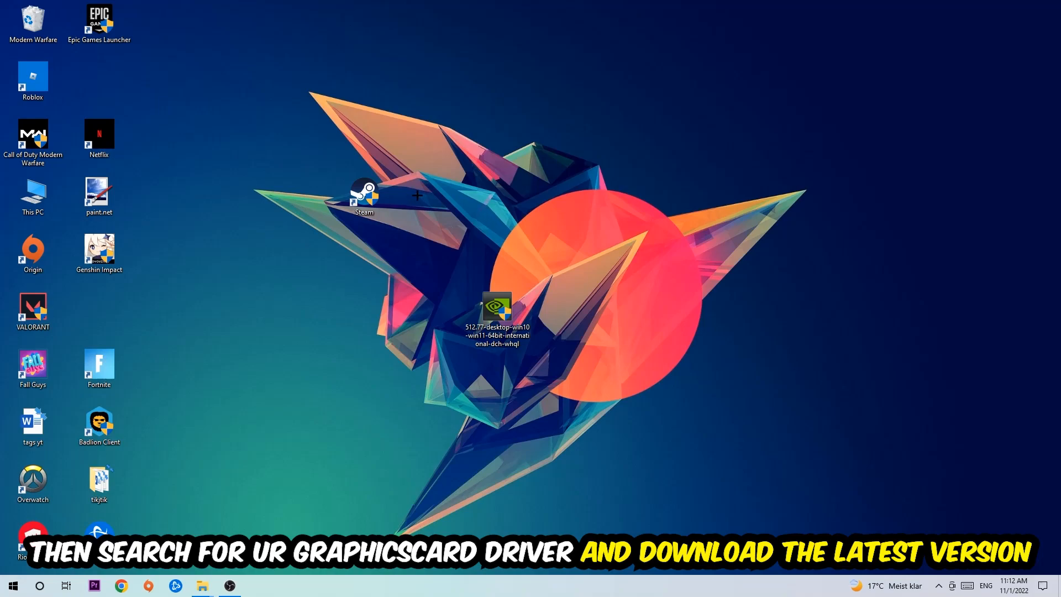